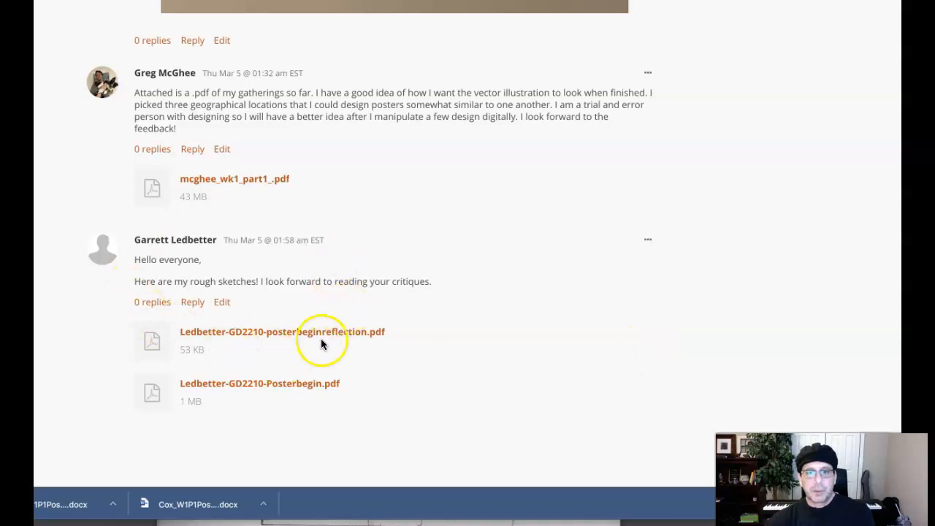
mouse_move(295, 357)
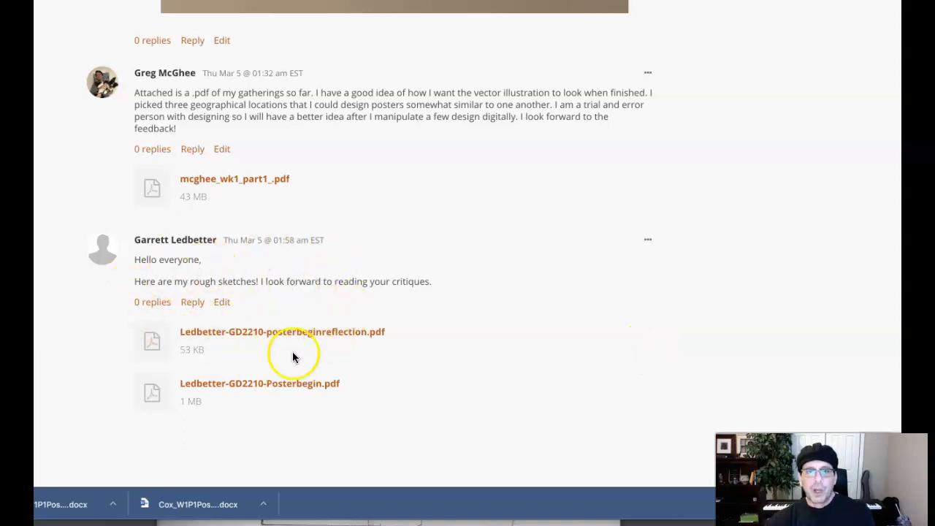
mouse_move(344, 339)
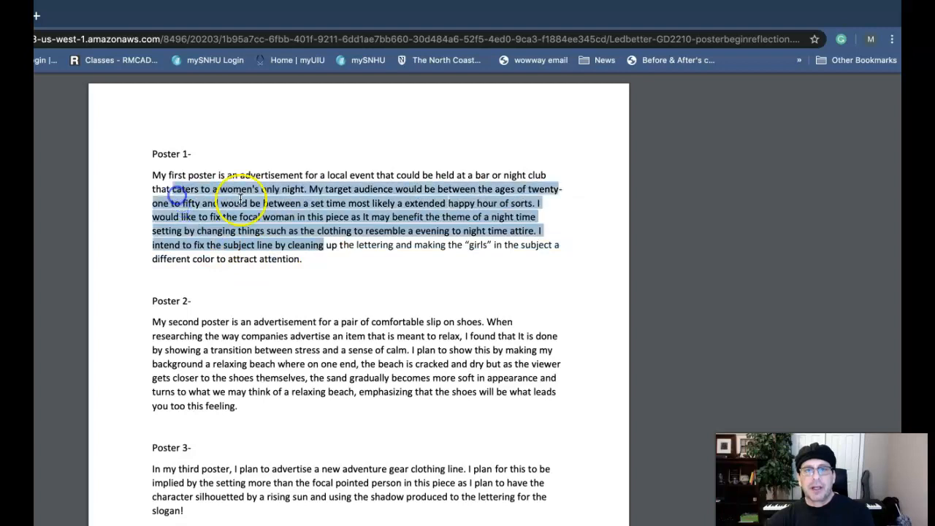
scroll(down, 3)
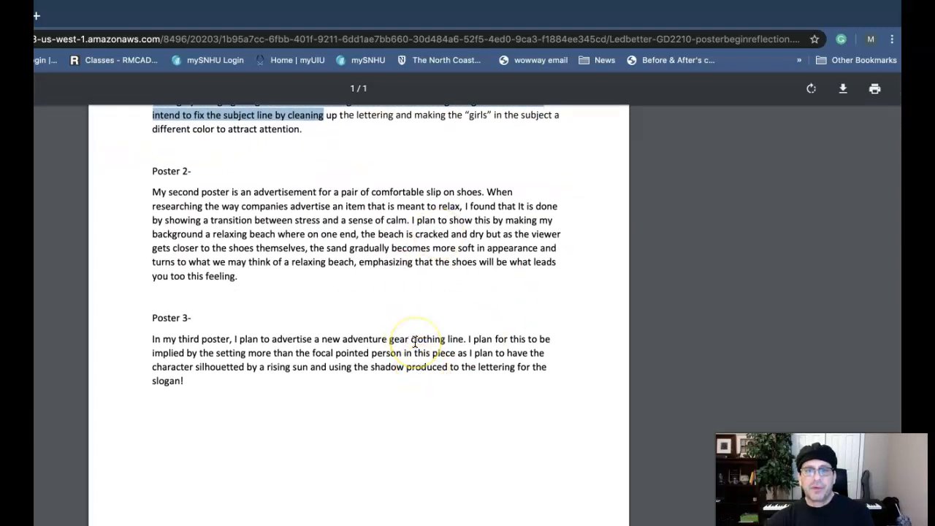
scroll(up, 3)
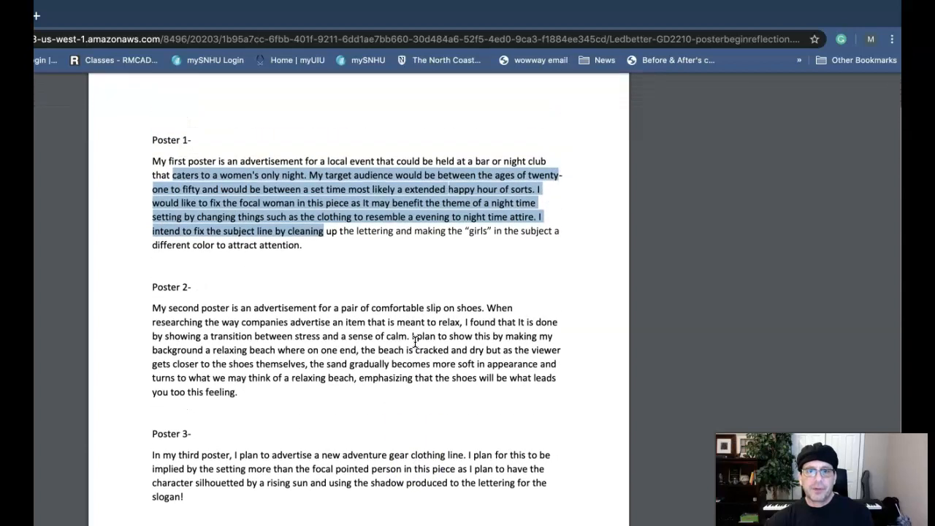
click(304, 241)
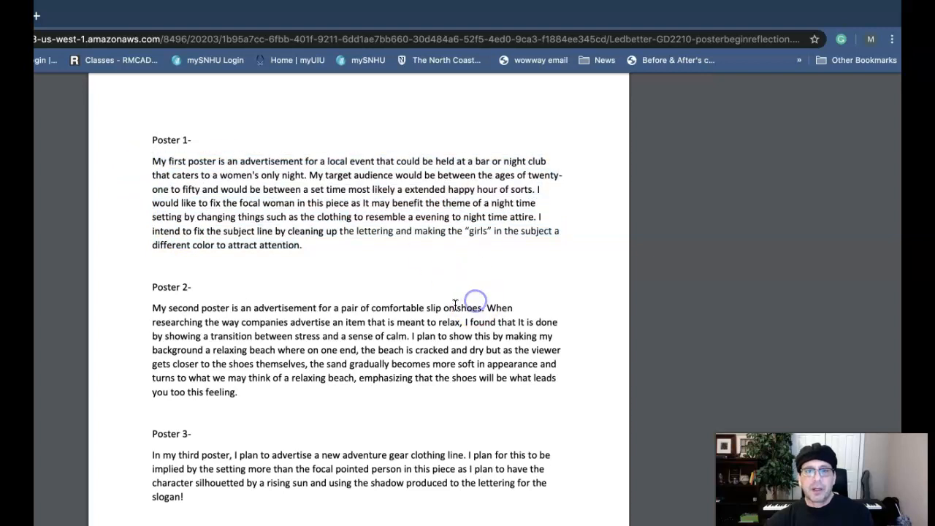
scroll(down, 3)
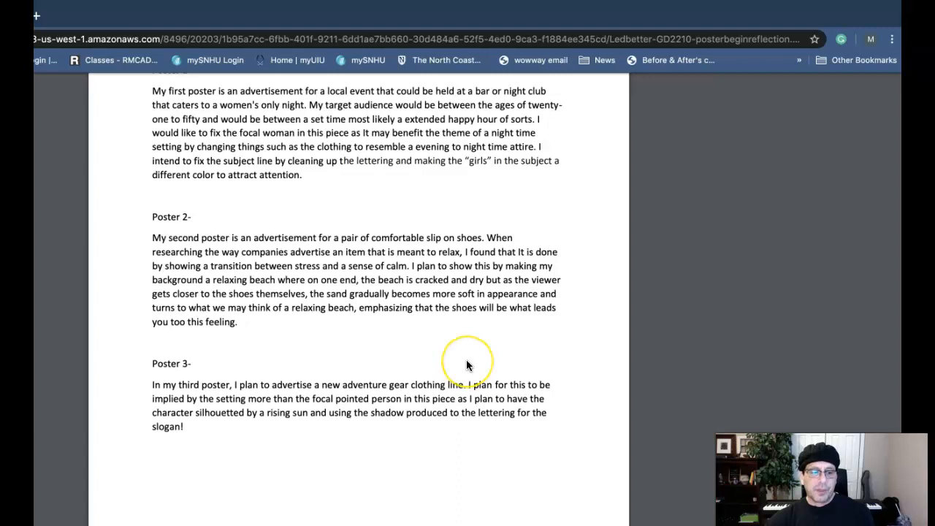
mouse_move(468, 362)
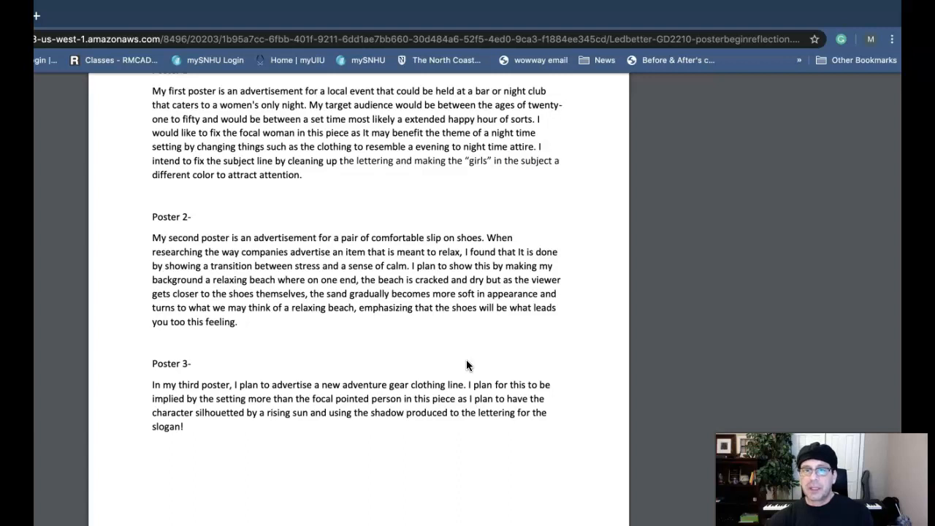
scroll(up, 3)
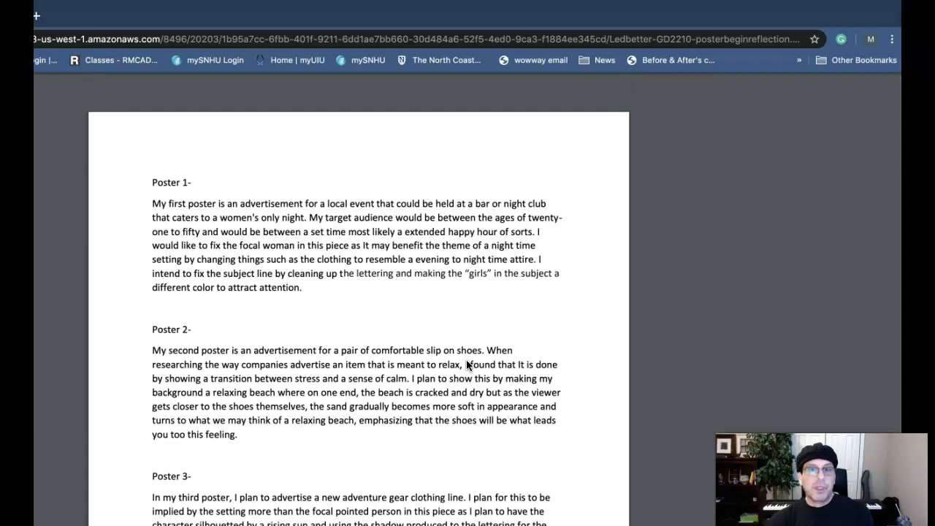
scroll(down, 3)
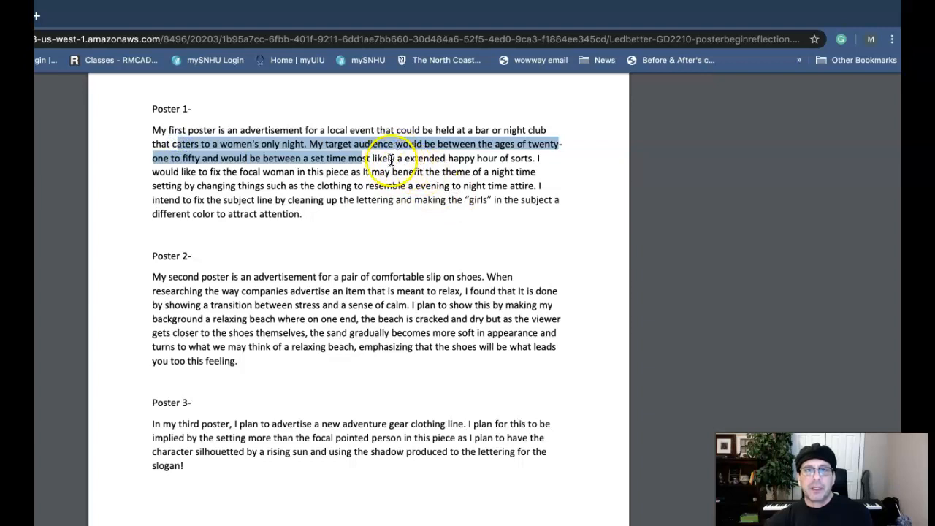
mouse_move(300, 441)
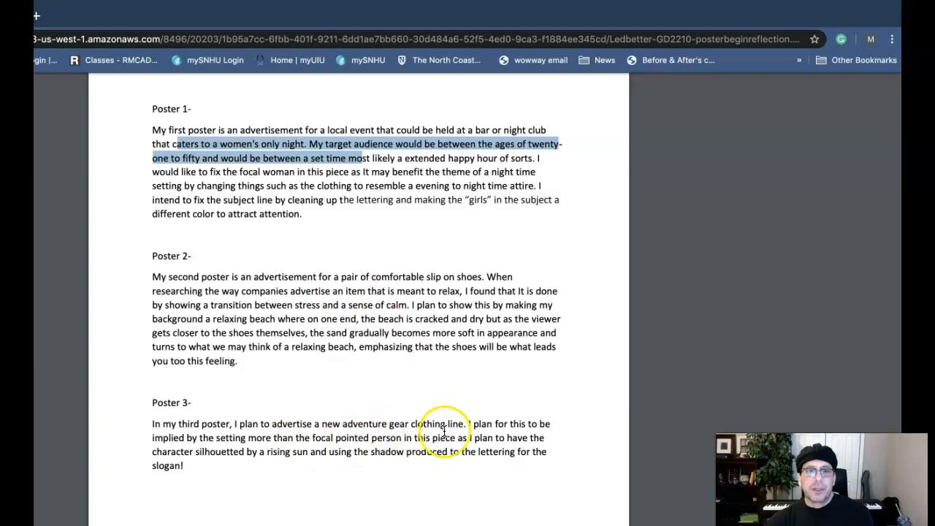
scroll(down, 3)
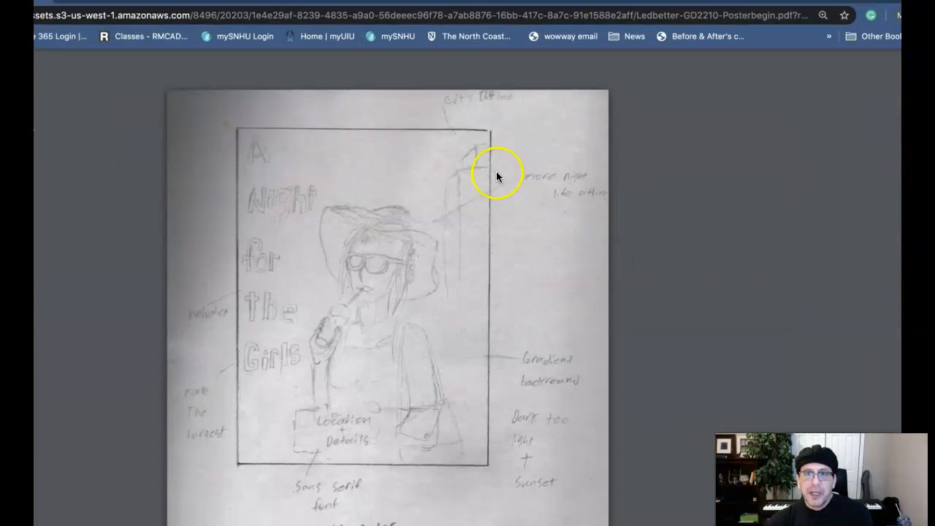
Step: Scroll the PDF to the 'A Night for the Girls' pencil sketch and review its handwritten margin labels
scroll(down, 3)
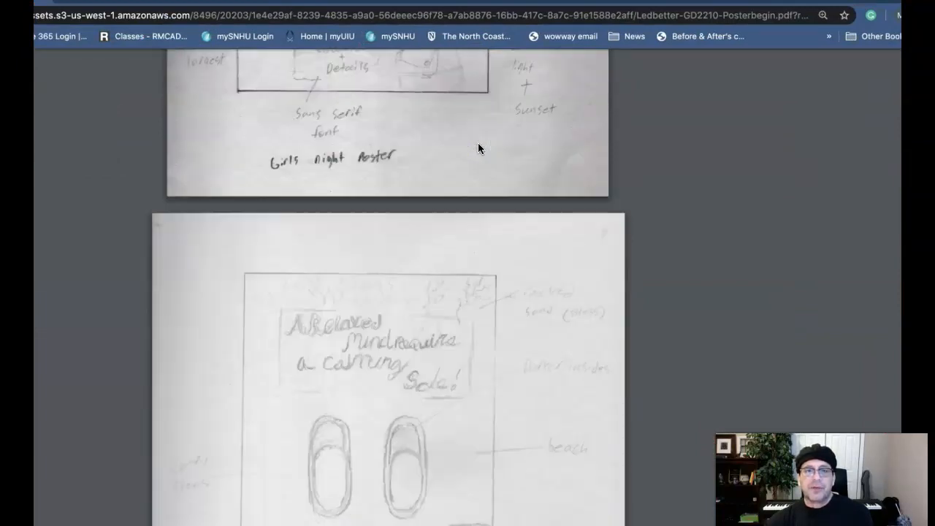
scroll(down, 3)
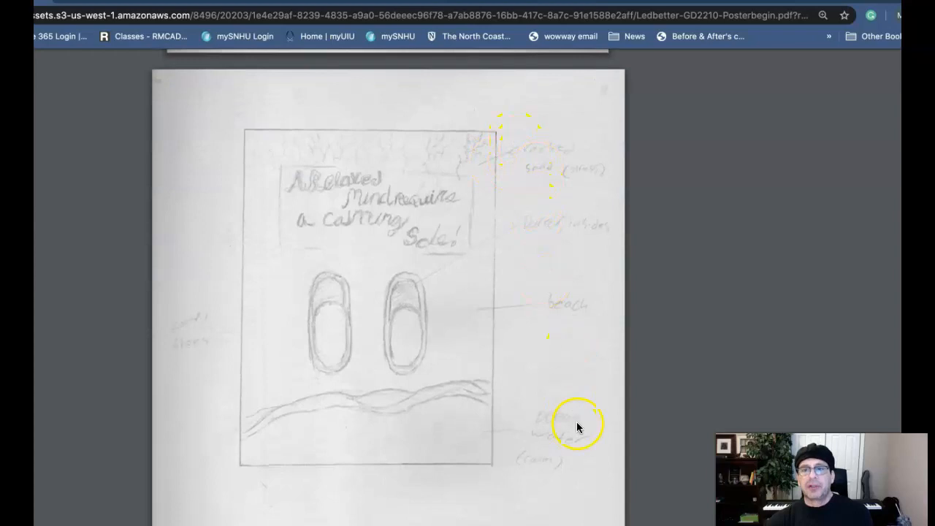
scroll(up, 3)
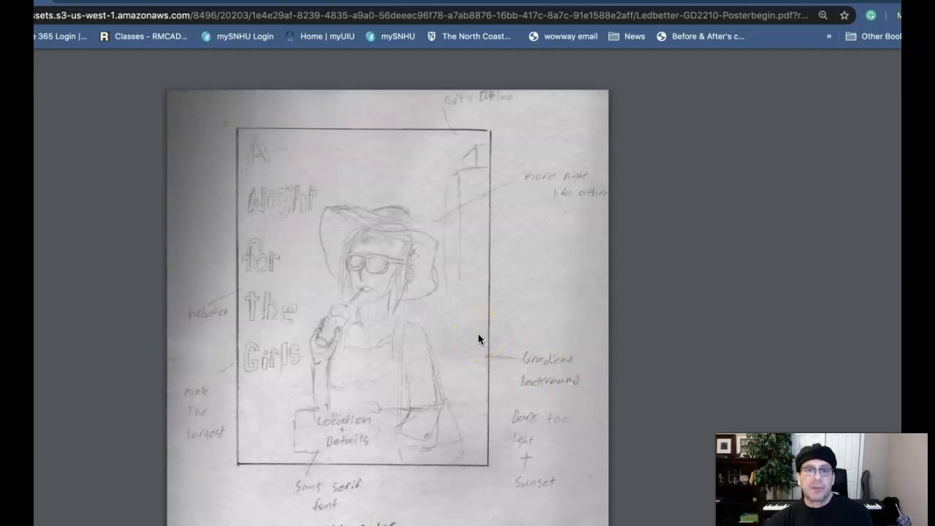
mouse_move(523, 346)
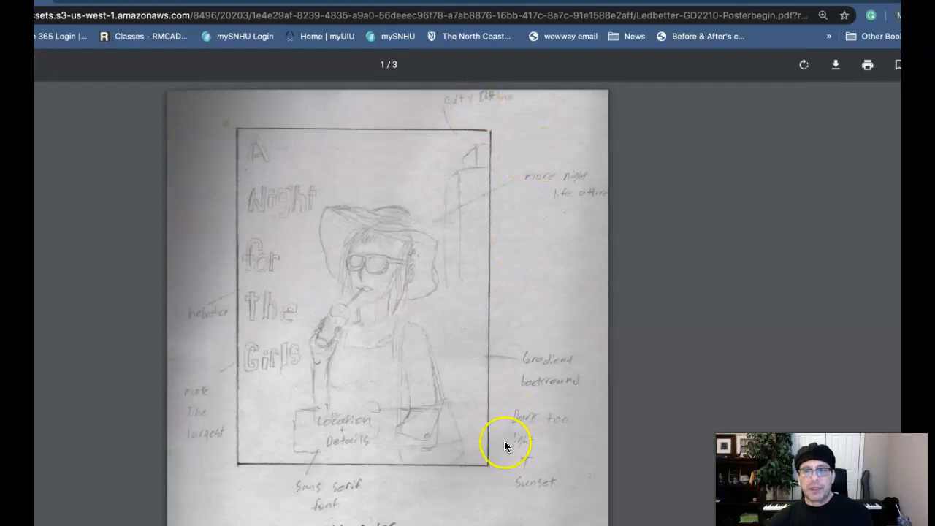
scroll(down, 3)
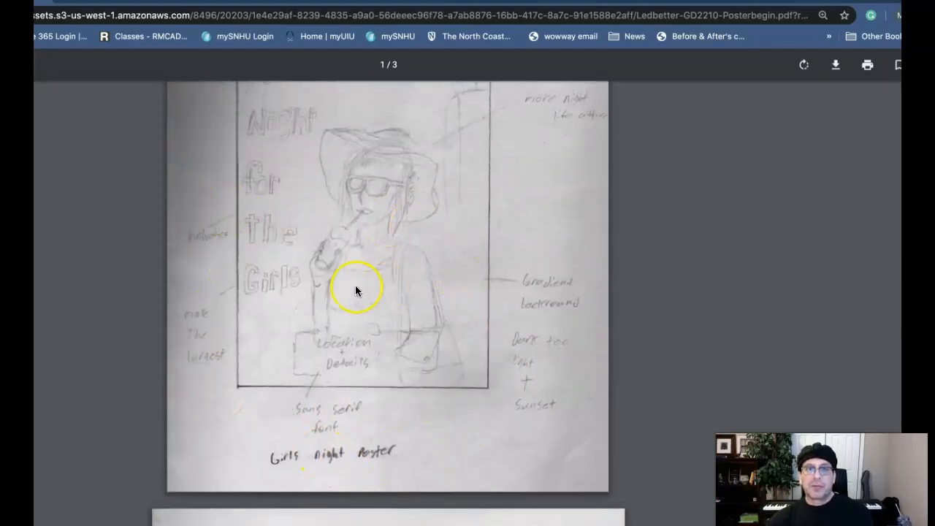
mouse_move(263, 202)
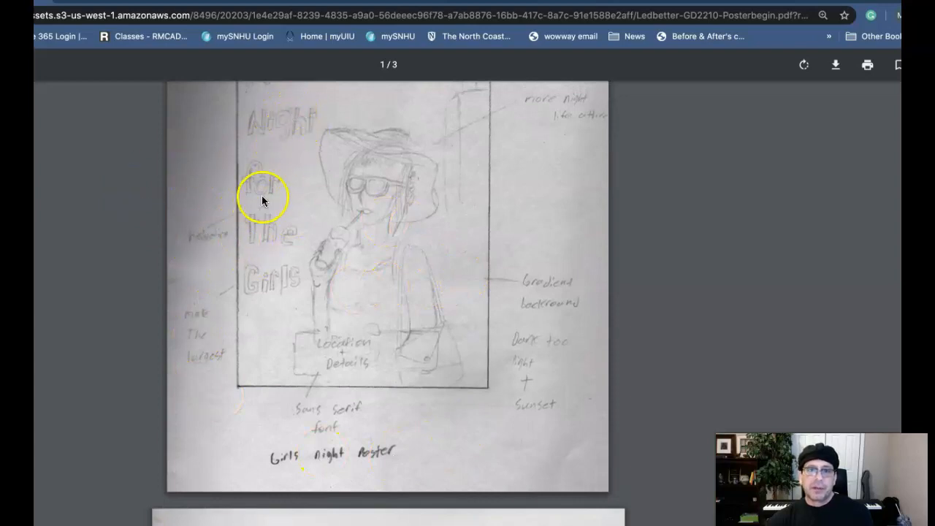
mouse_move(260, 222)
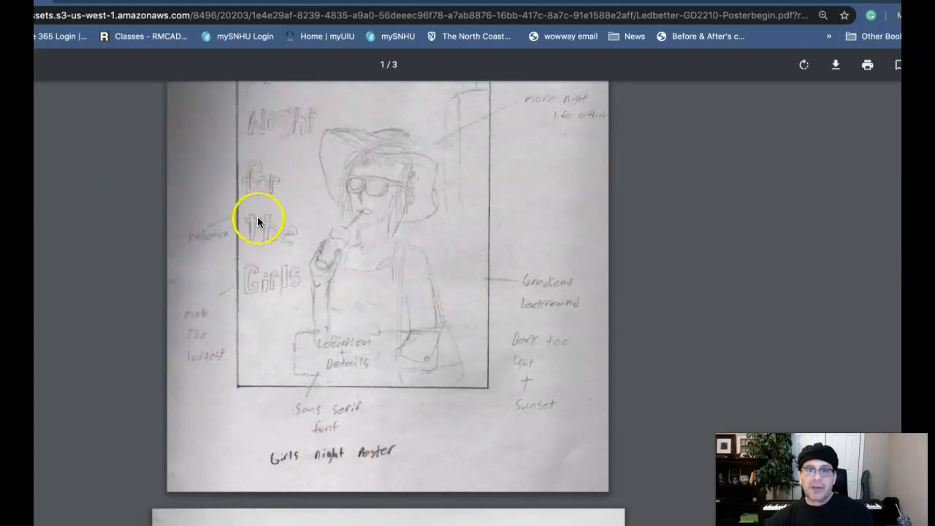
mouse_move(606, 303)
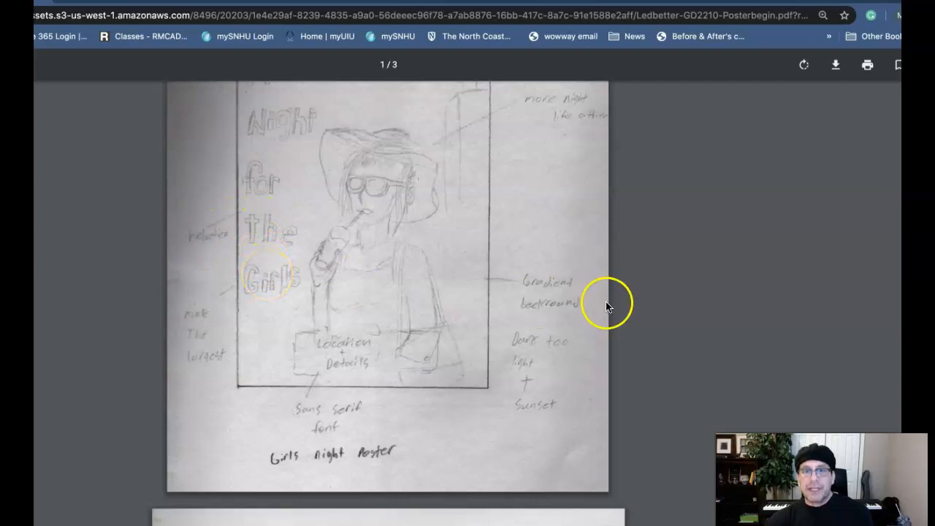
mouse_move(387, 285)
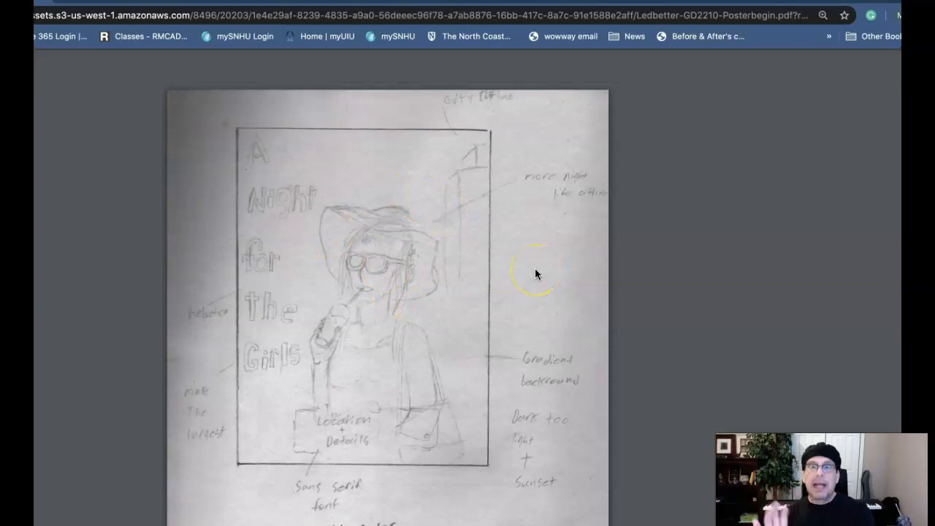
scroll(down, 3)
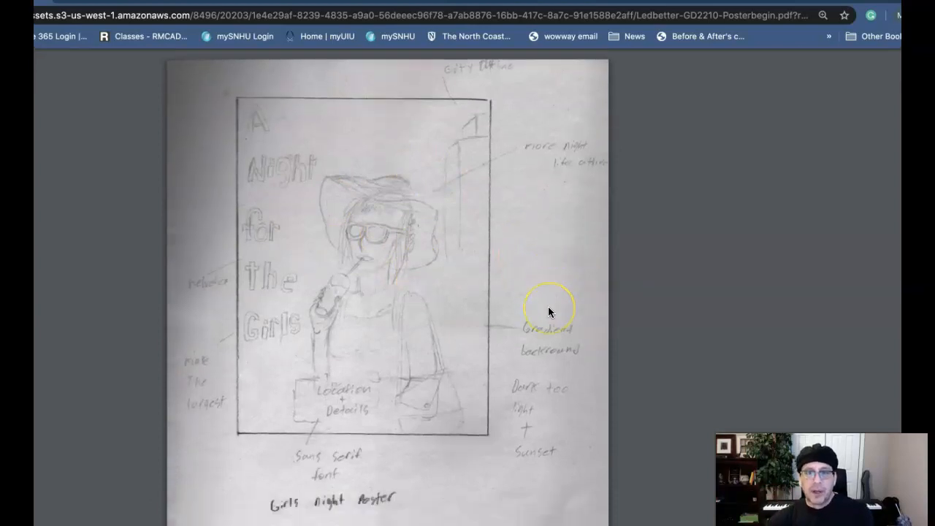
Step: Scroll through the sandal-and-beach sketch to the mountain-road poster, then back up to the nightclub sketch
scroll(down, 3)
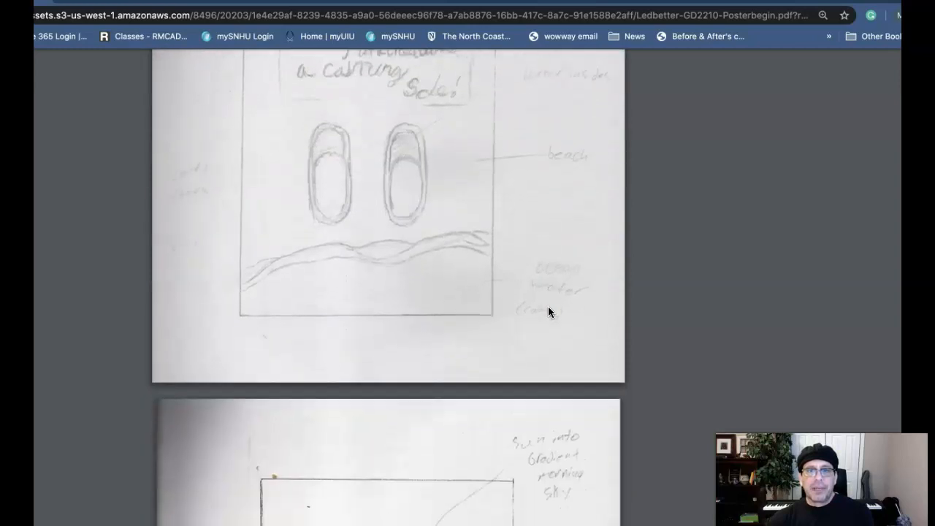
scroll(down, 3)
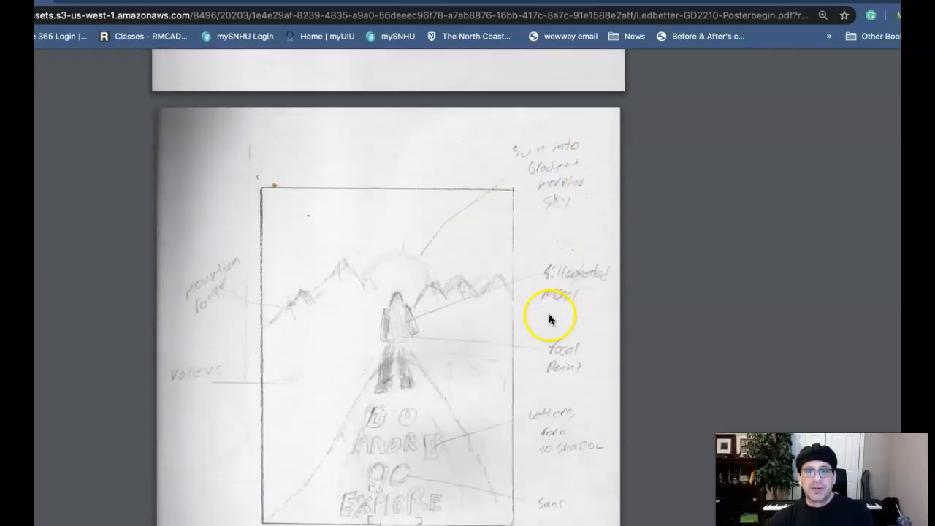
mouse_move(450, 431)
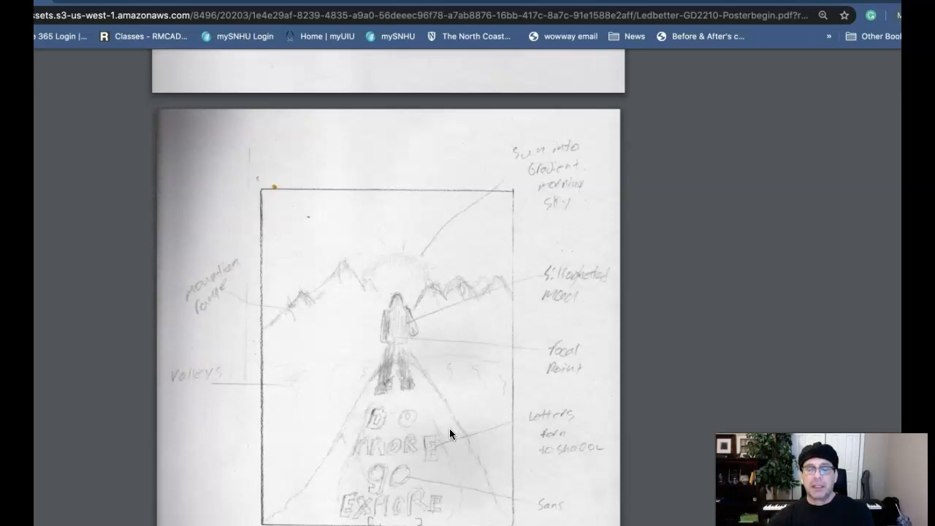
scroll(up, 3)
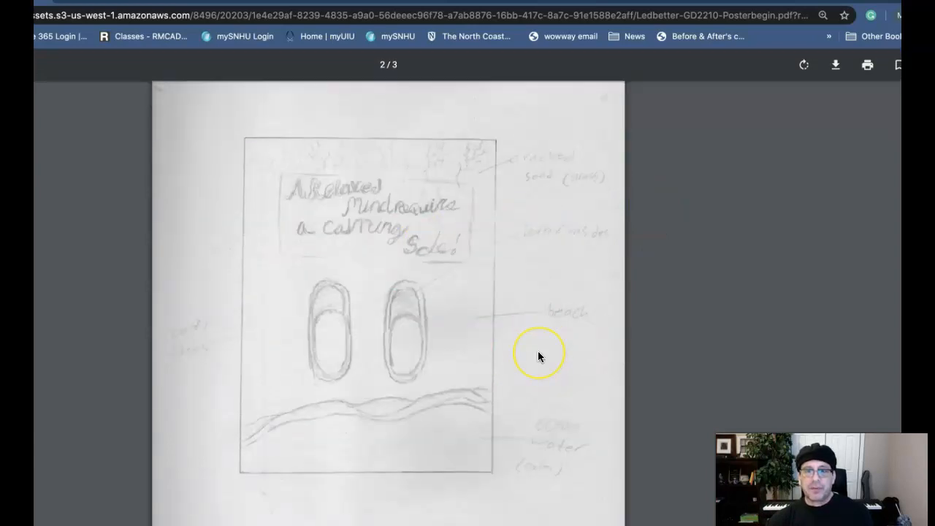
scroll(down, 3)
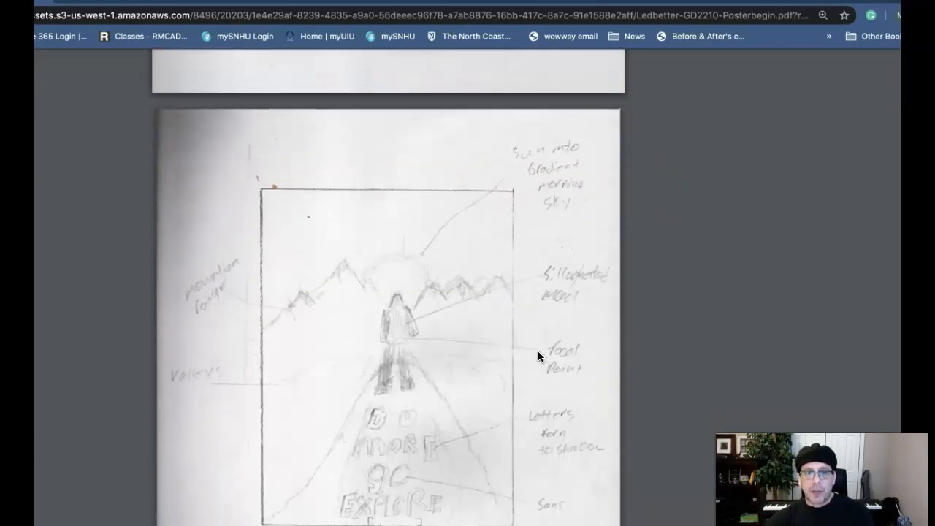
scroll(up, 3)
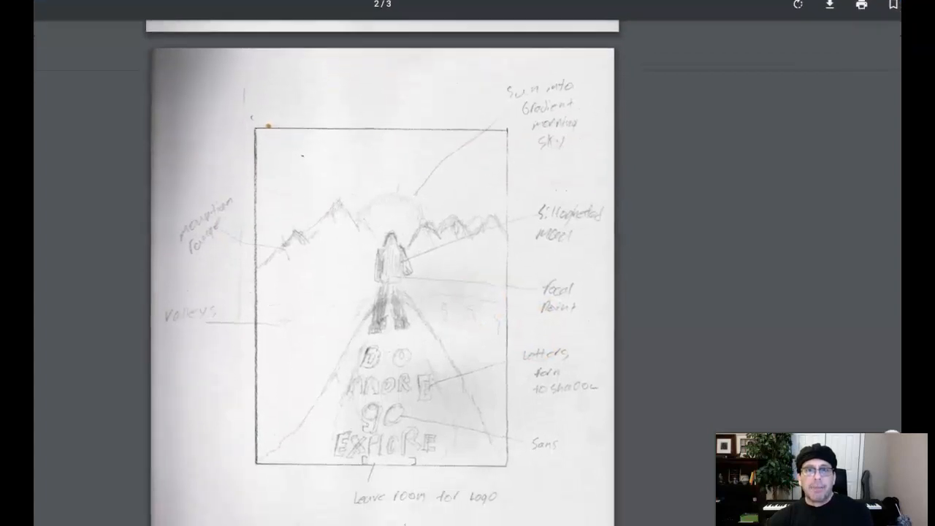
scroll(down, 3)
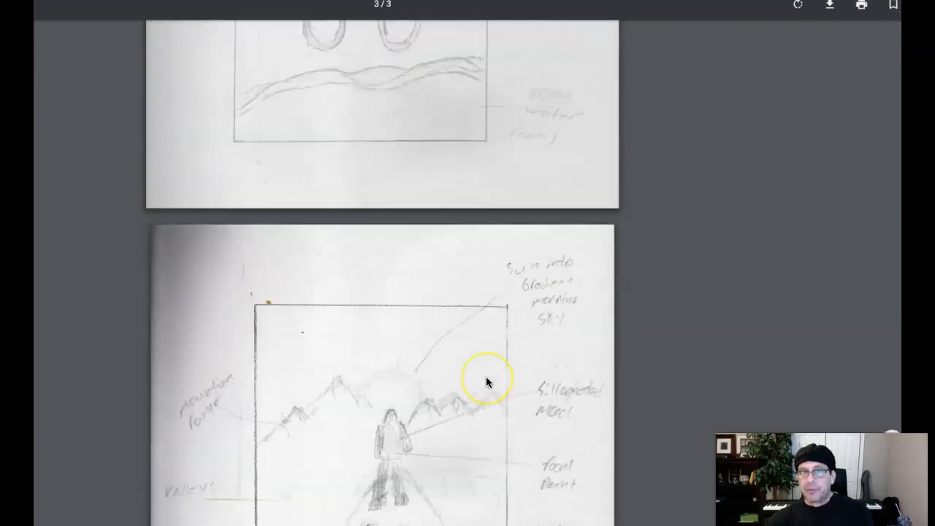
scroll(up, 3)
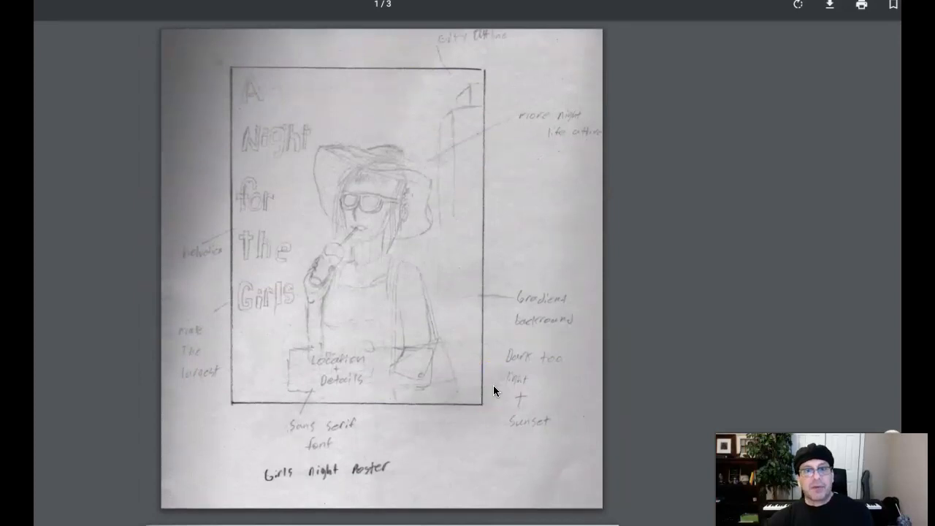
scroll(down, 3)
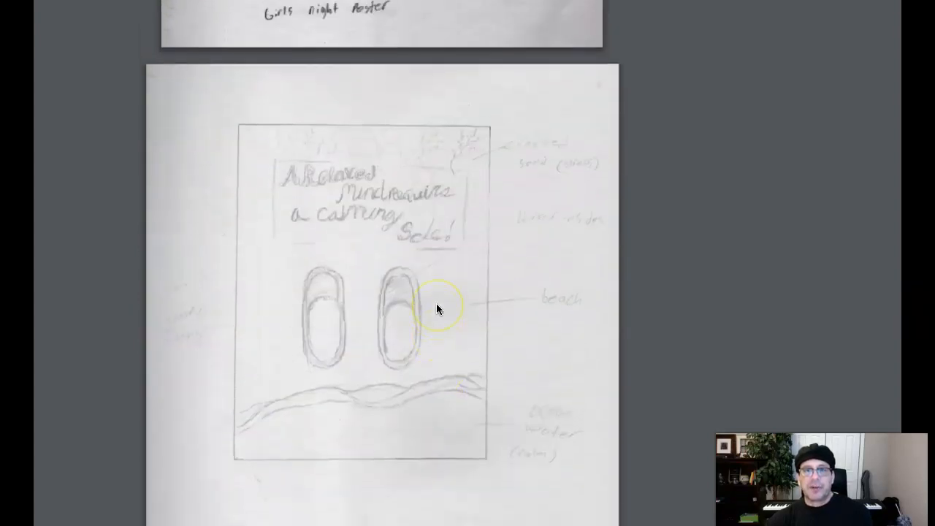
scroll(down, 3)
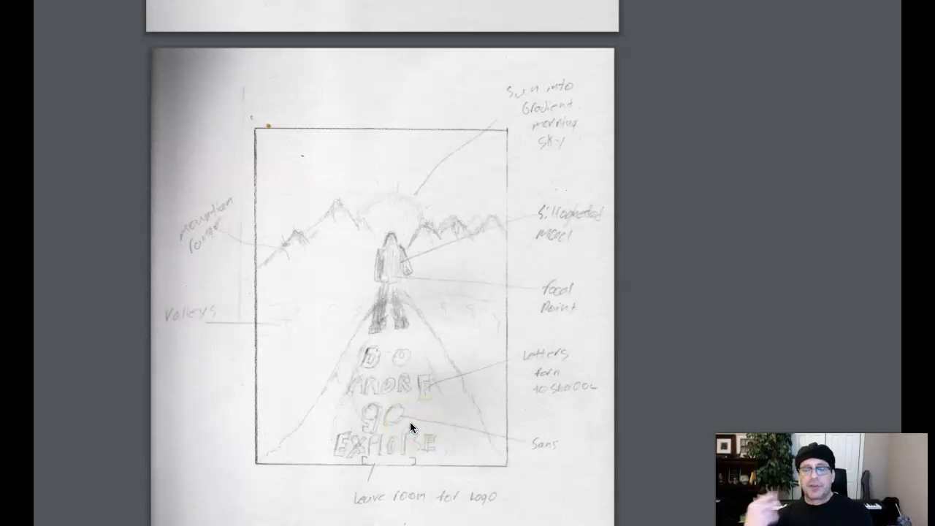
mouse_move(400, 426)
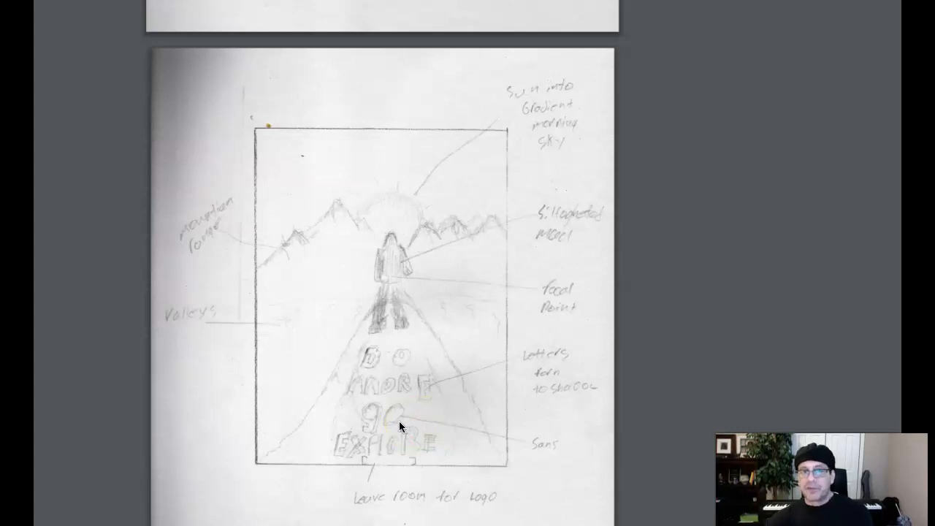
scroll(up, 3)
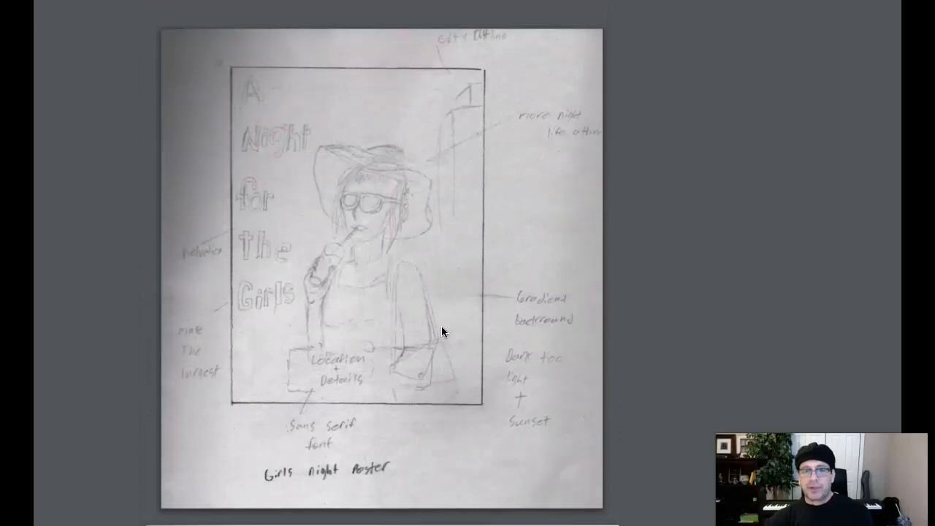
scroll(down, 3)
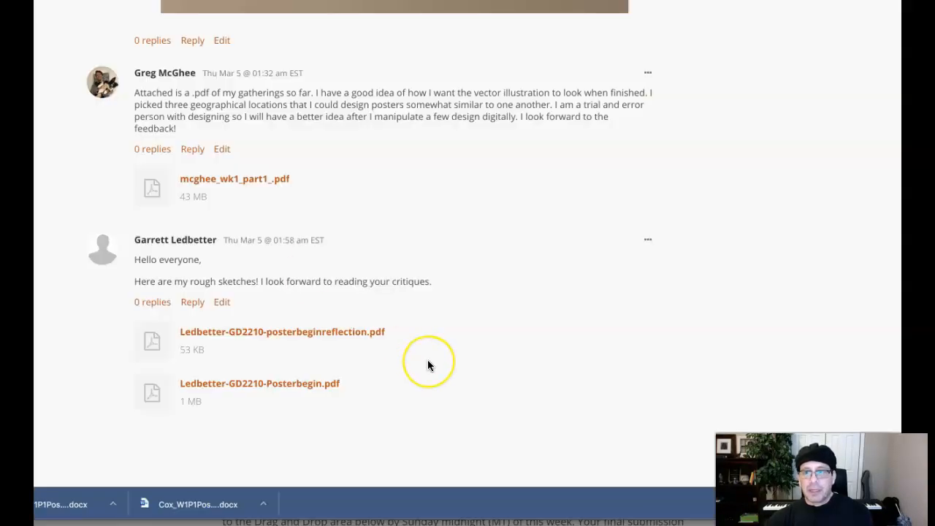
mouse_move(427, 368)
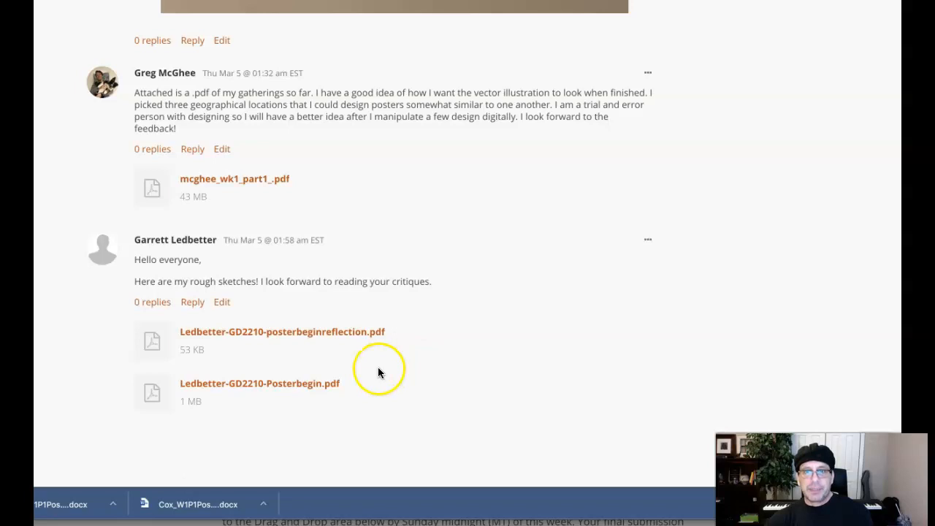
mouse_move(408, 355)
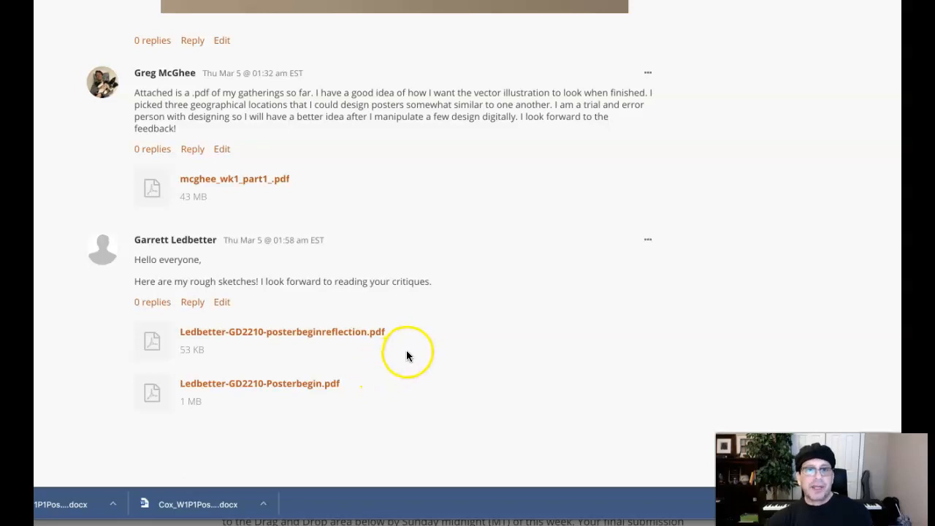